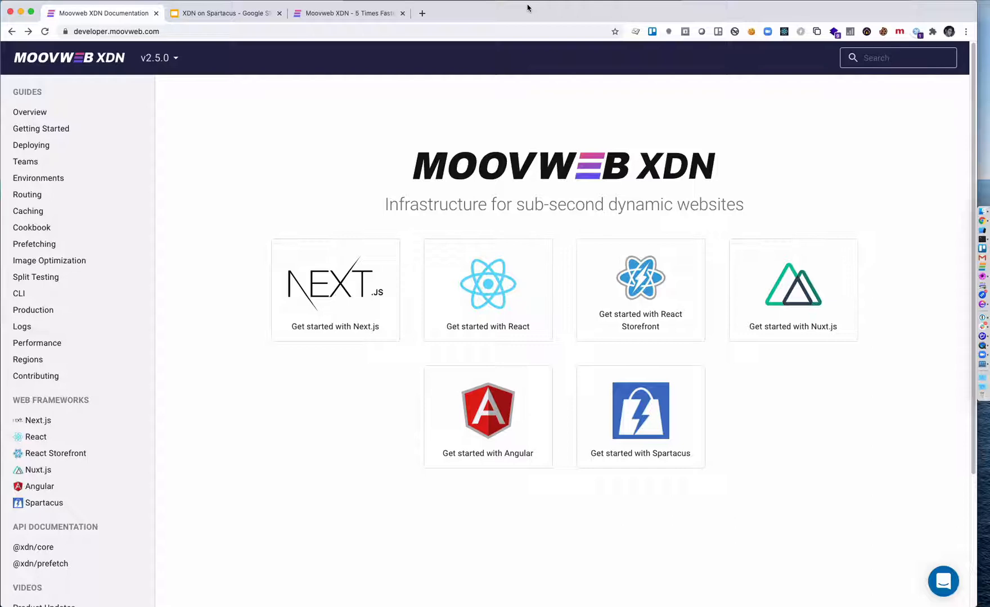
Step: Open Compact Cameras on the iPhone storefront and scroll the results toward the PL60 Pink camera
click(346, 13)
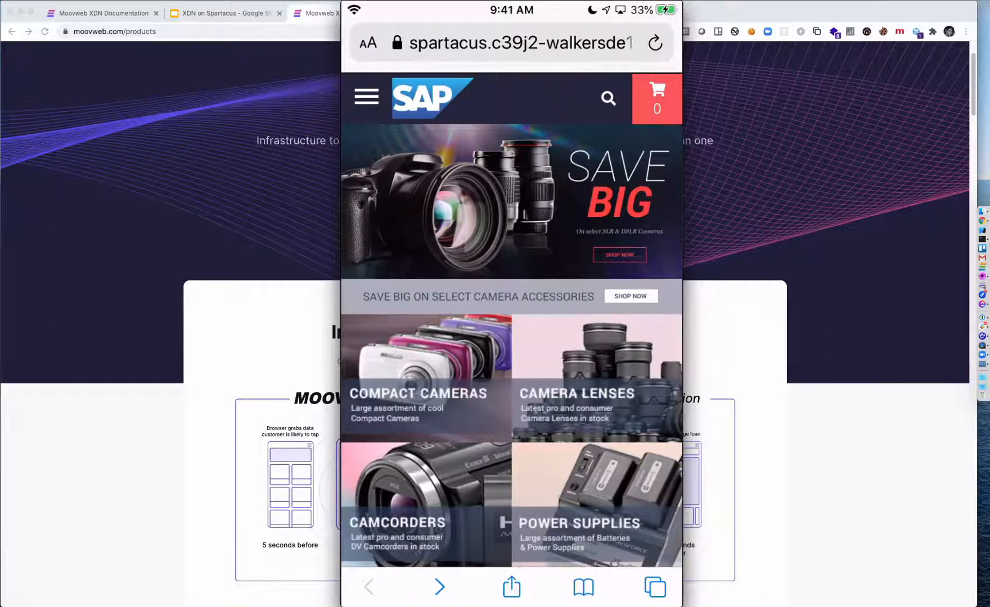
click(424, 404)
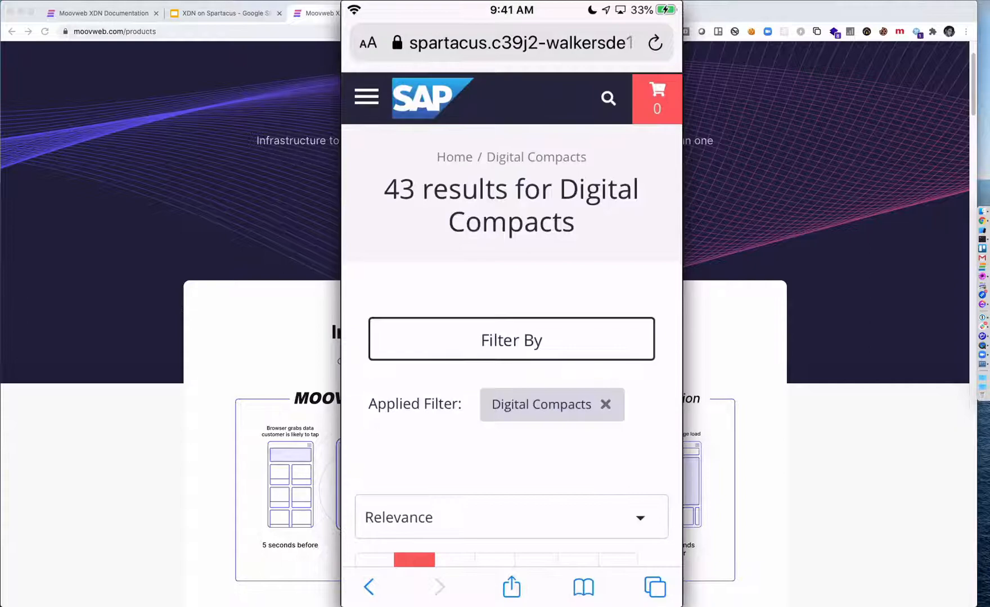
scroll(down, 3)
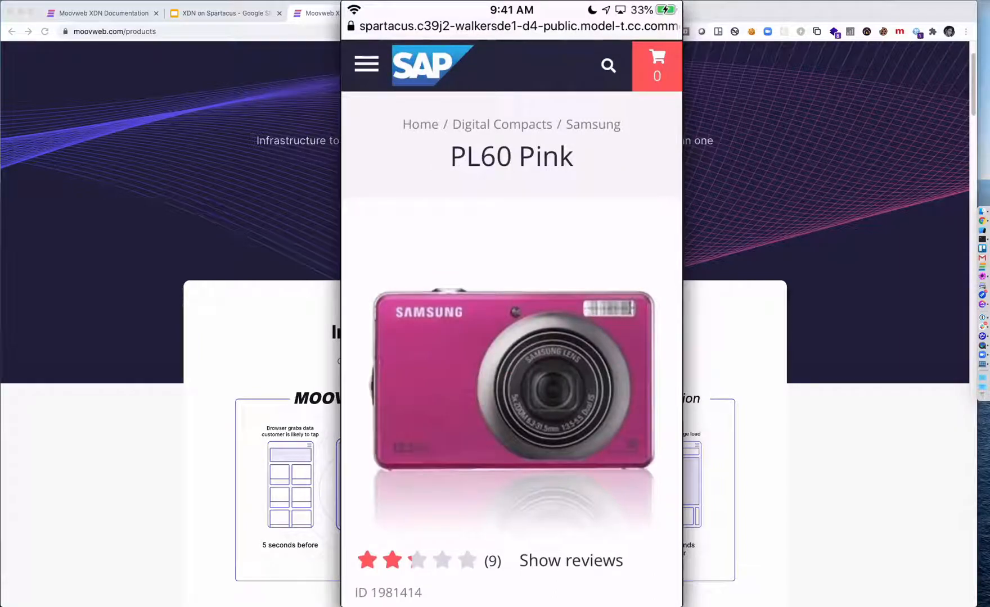
scroll(down, 3)
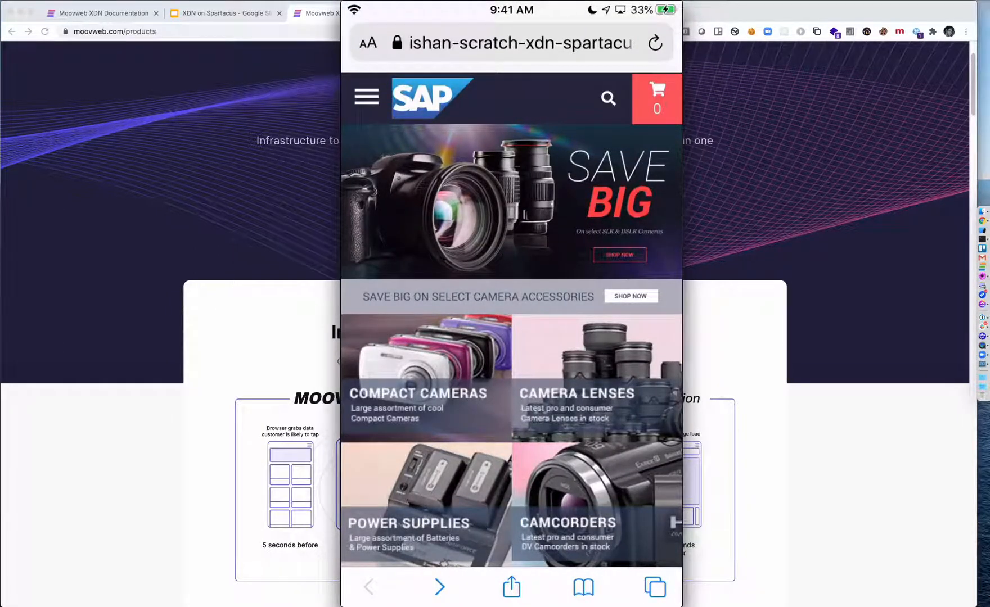
Step: Load the XDN-hosted storefront home page in iPhone Safari, then close the mirror
click(419, 377)
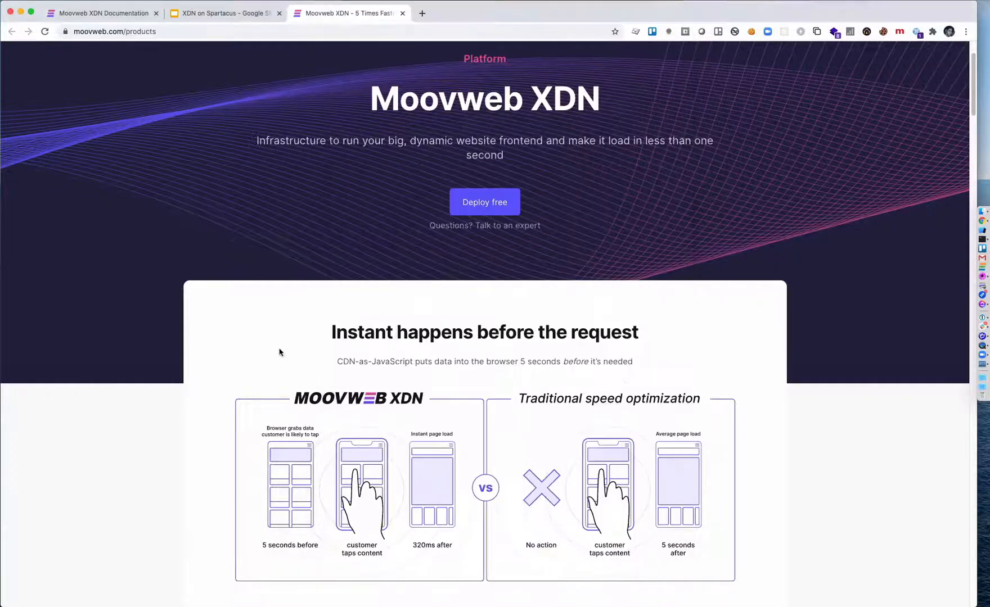
Step: Scroll past Develop, Deploy, Preview, Run, Monitor, Experiment and Defend to the feature table
scroll(down, 3)
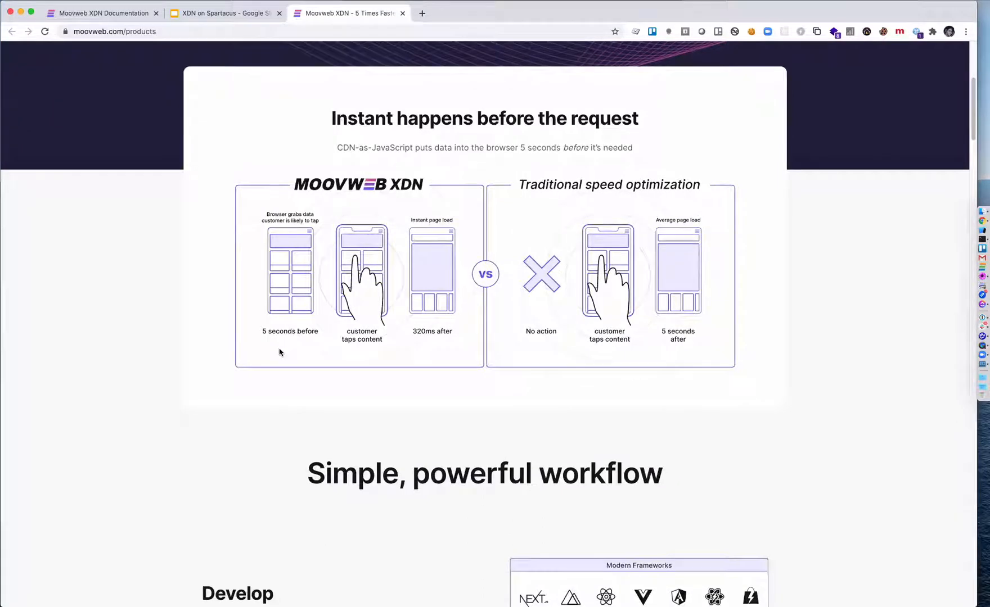
scroll(down, 3)
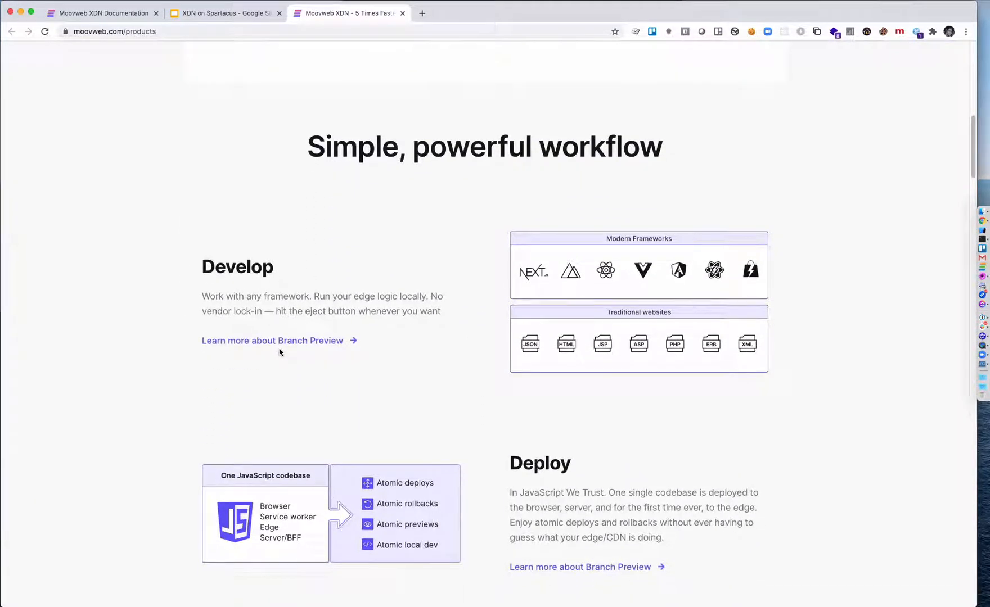
scroll(down, 3)
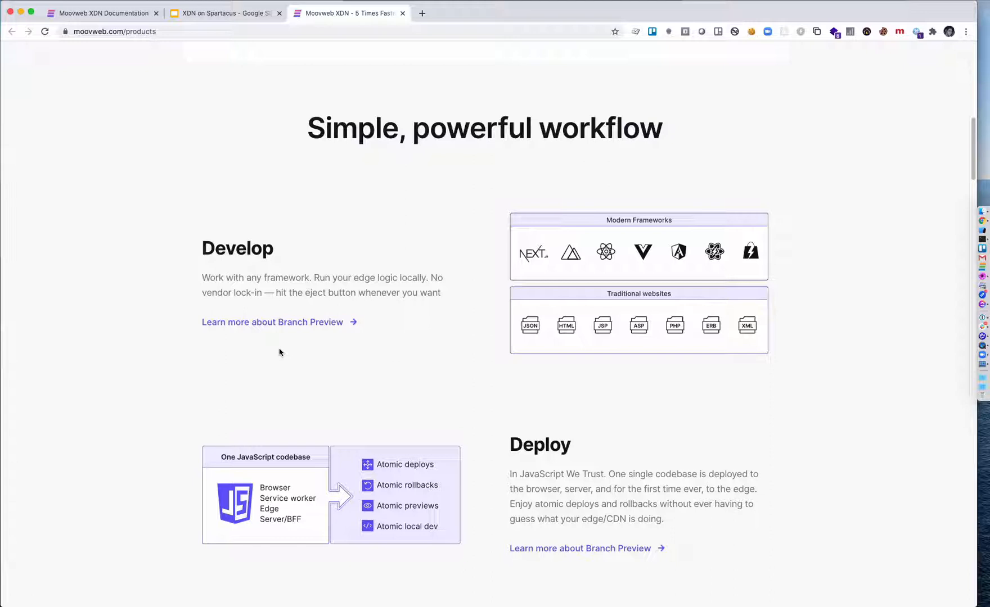
scroll(down, 3)
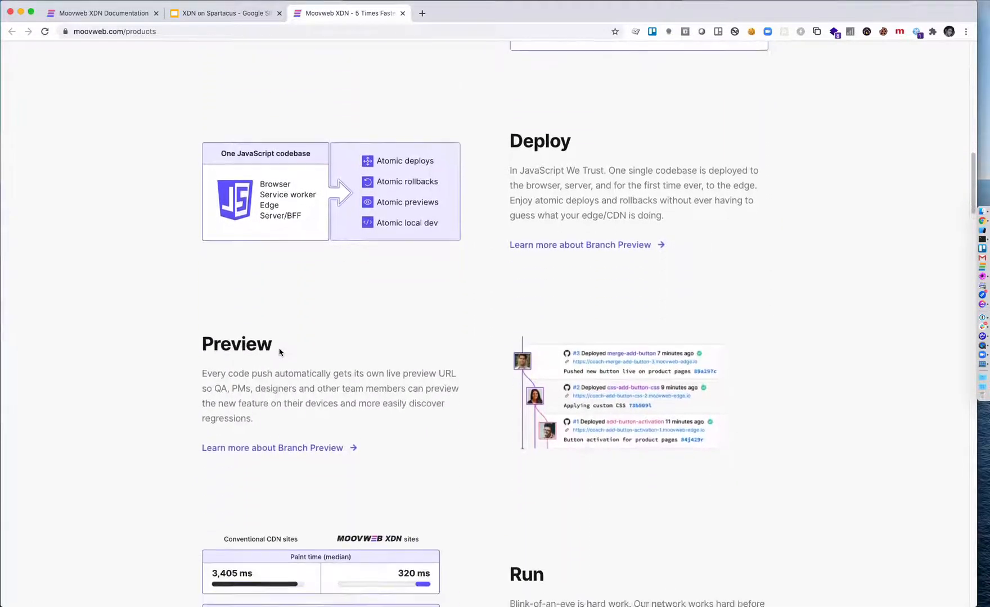
scroll(down, 3)
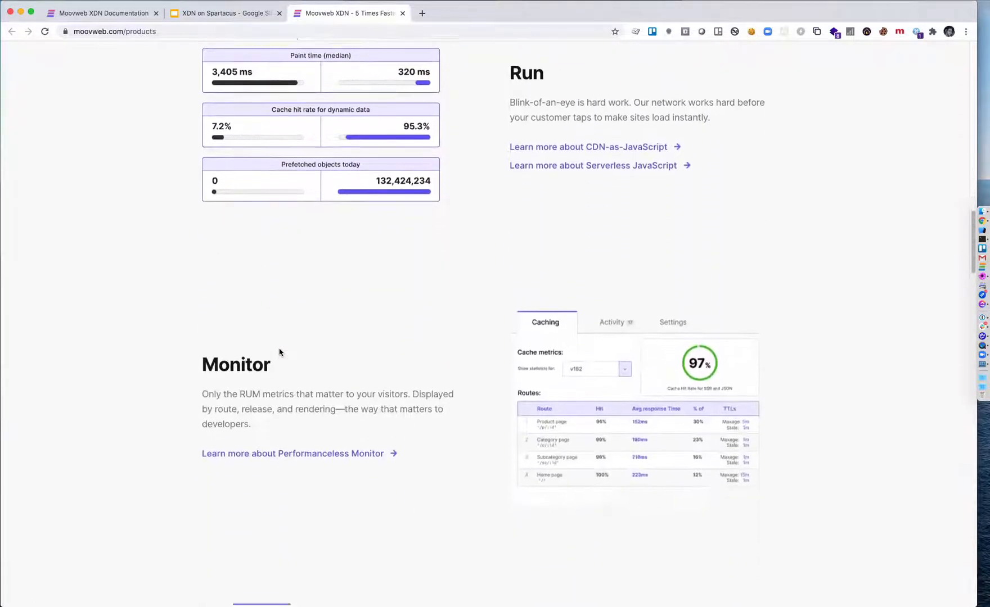
scroll(down, 3)
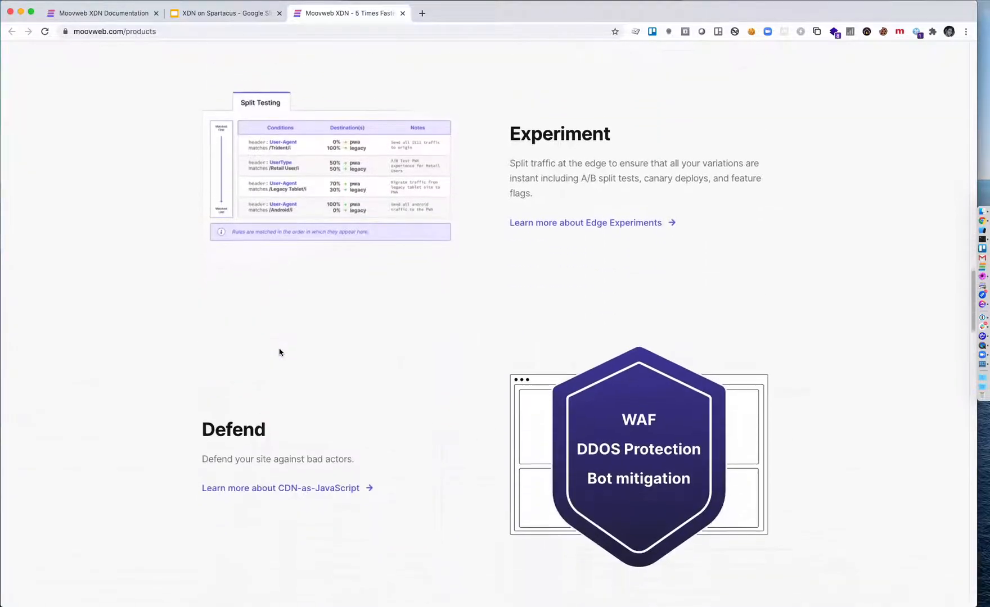
scroll(down, 3)
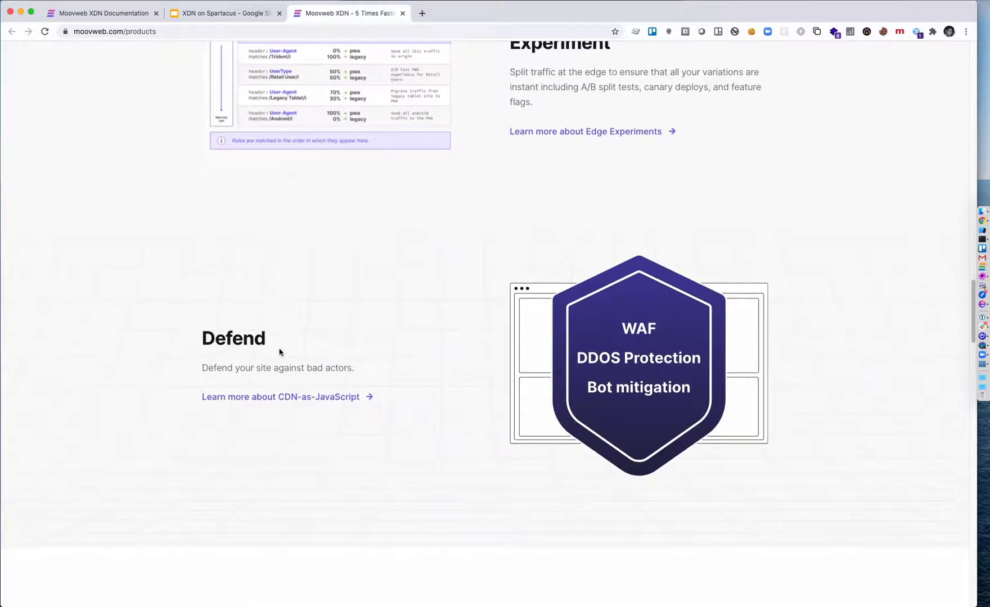
scroll(down, 3)
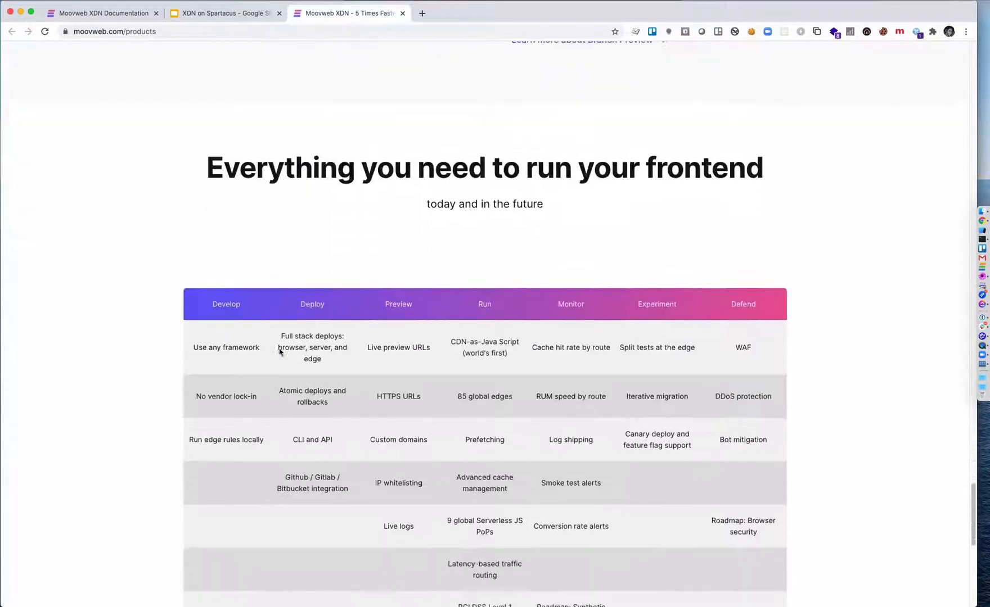
scroll(down, 3)
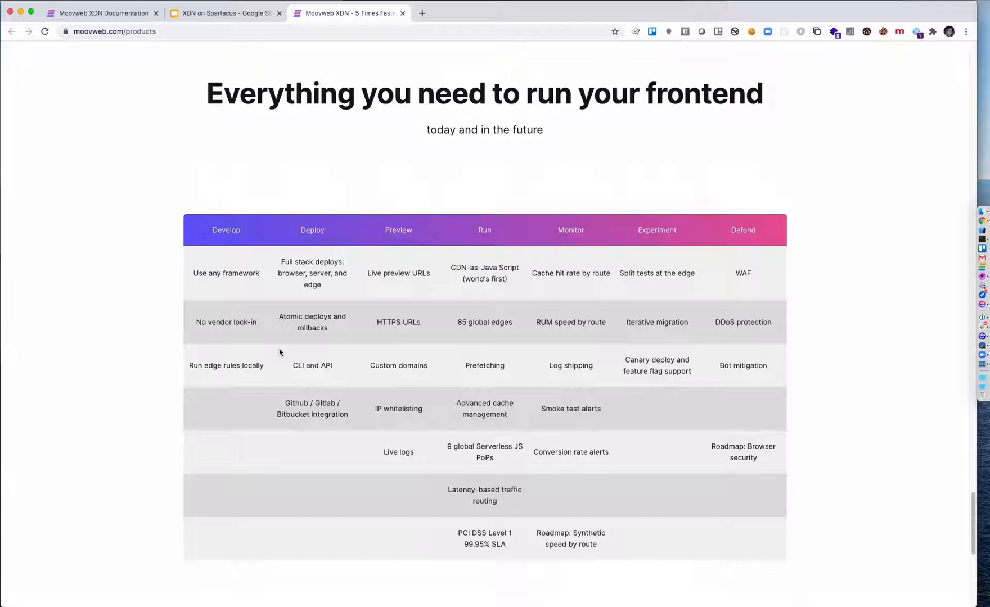
click(102, 13)
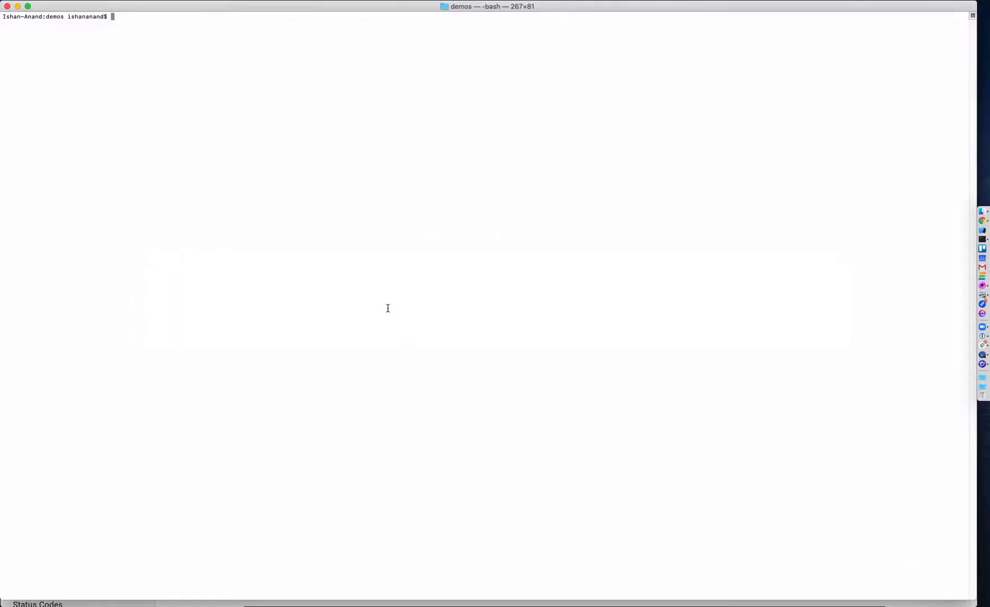
Step: Run npm create xdn-app@latest and name the app spartacus-test-2020-08-30
text(npm create xdn-app@latest)
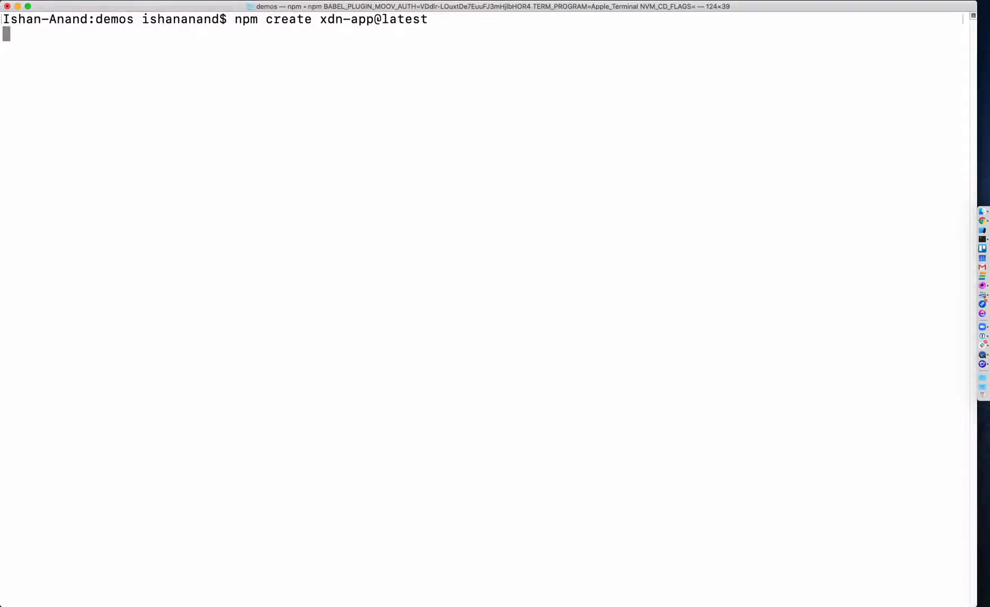
key(Return)
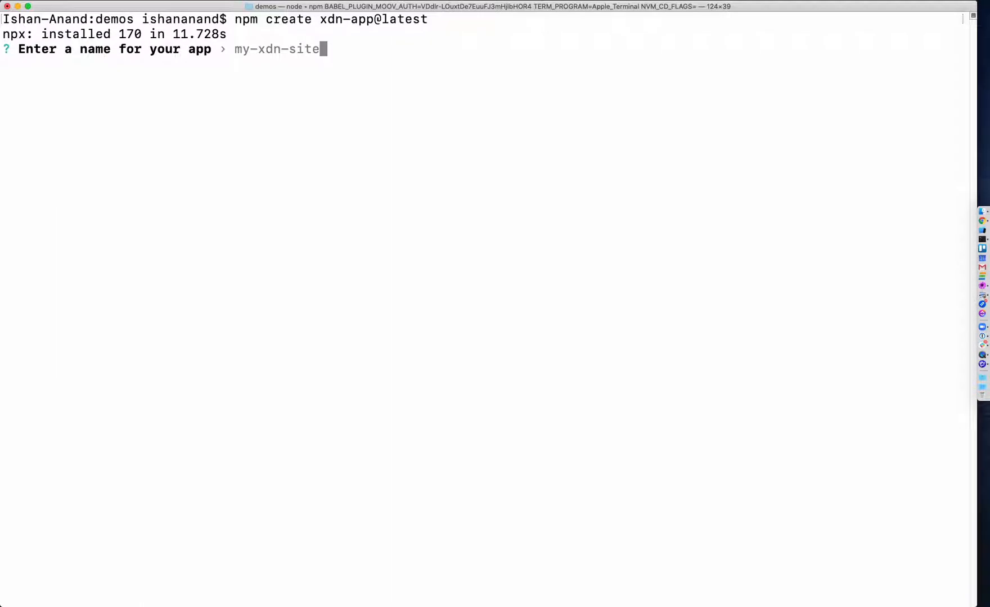
text(spar)
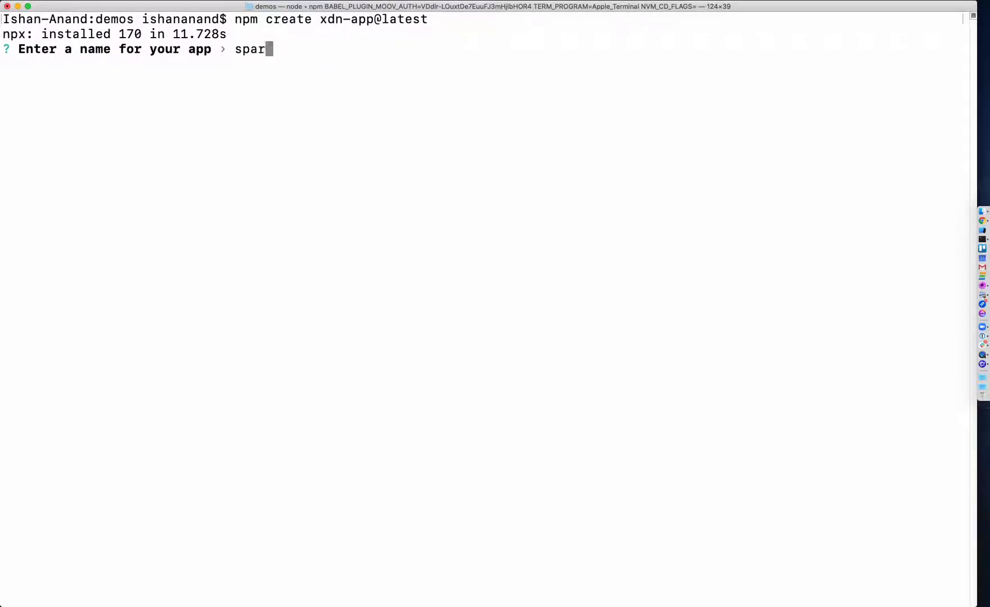
text(tacus-tes)
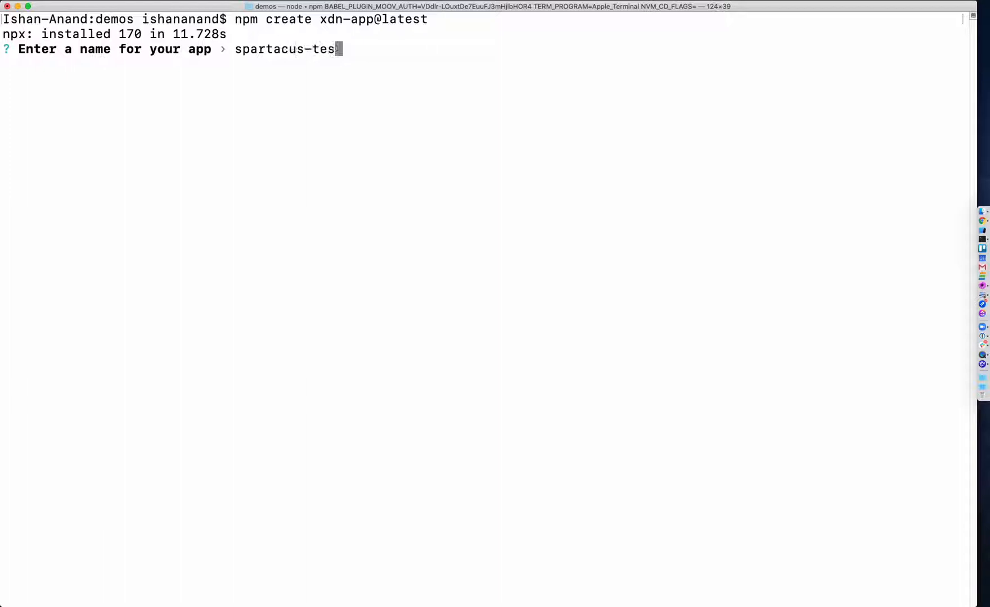
text(t-202)
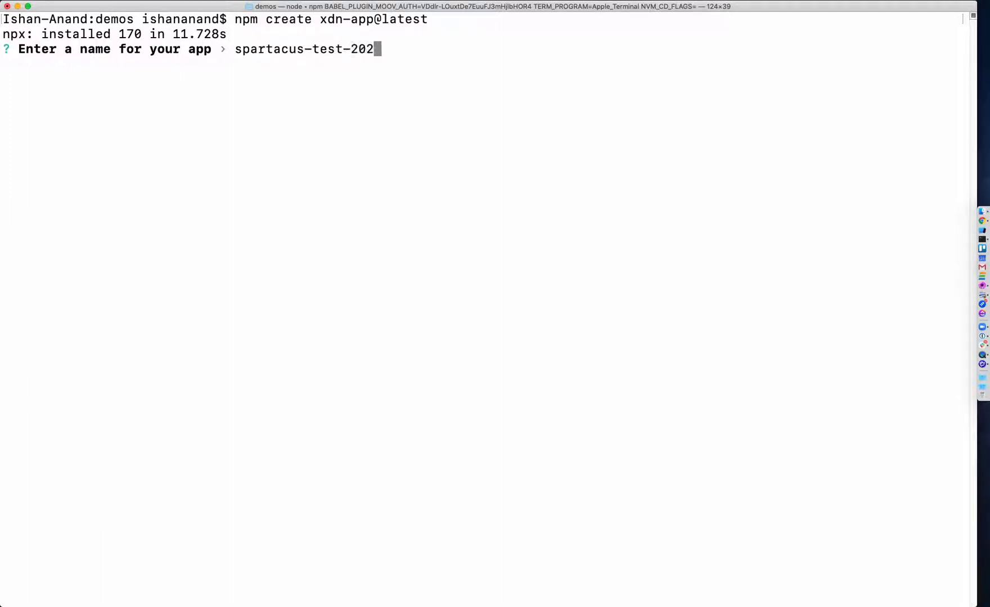
text(0-08-30)
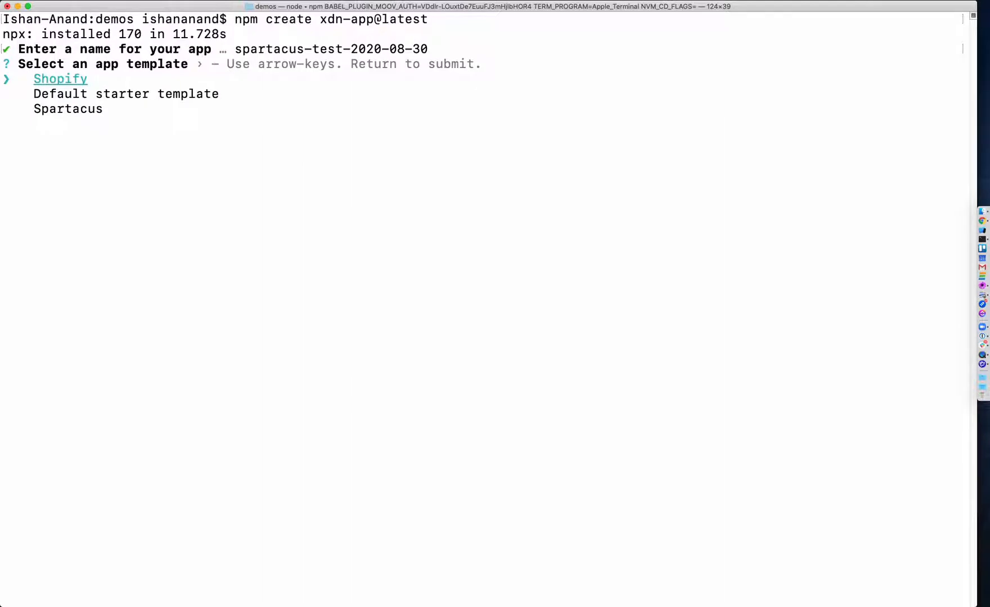
Step: Choose the Spartacus template, origin aemspartacusapi.tmg.codes, and npm as the package manager
key(down)
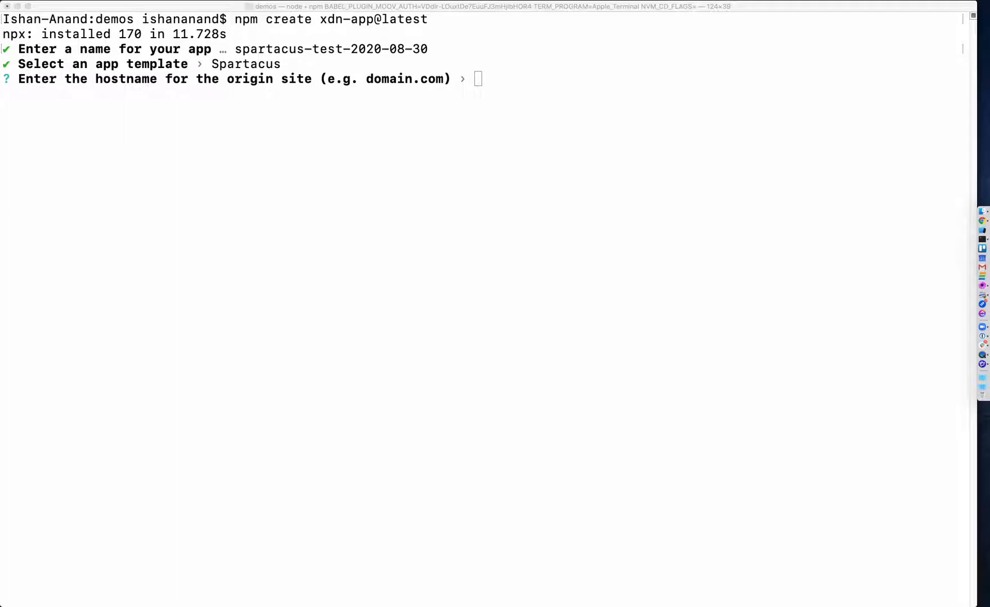
mouse_move(480, 60)
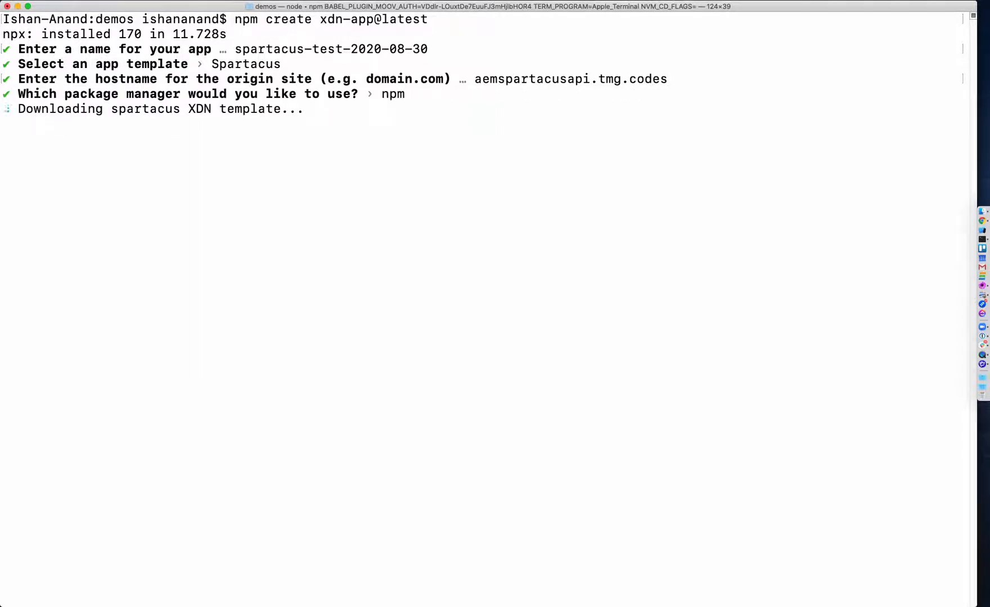
key(Left)
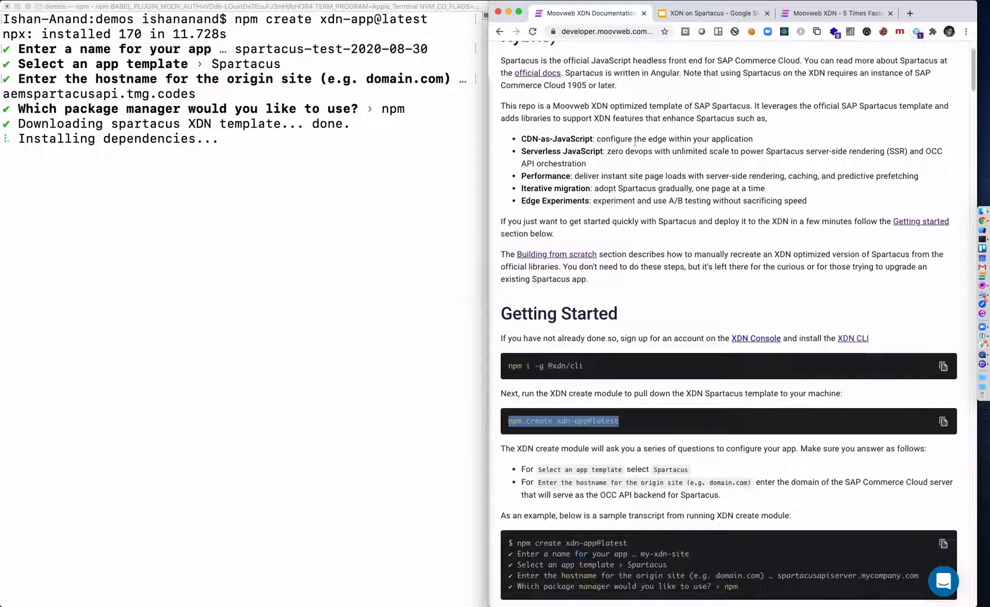
scroll(down, 3)
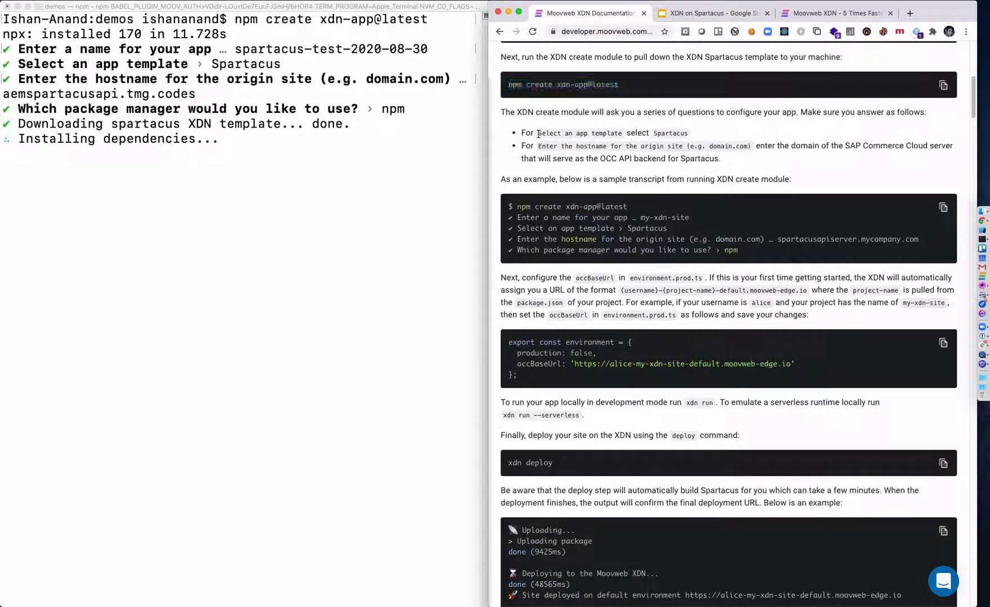
Step: Wait for dependencies to install until Terminal reports 'XDN app created!'
double_click(578, 133)
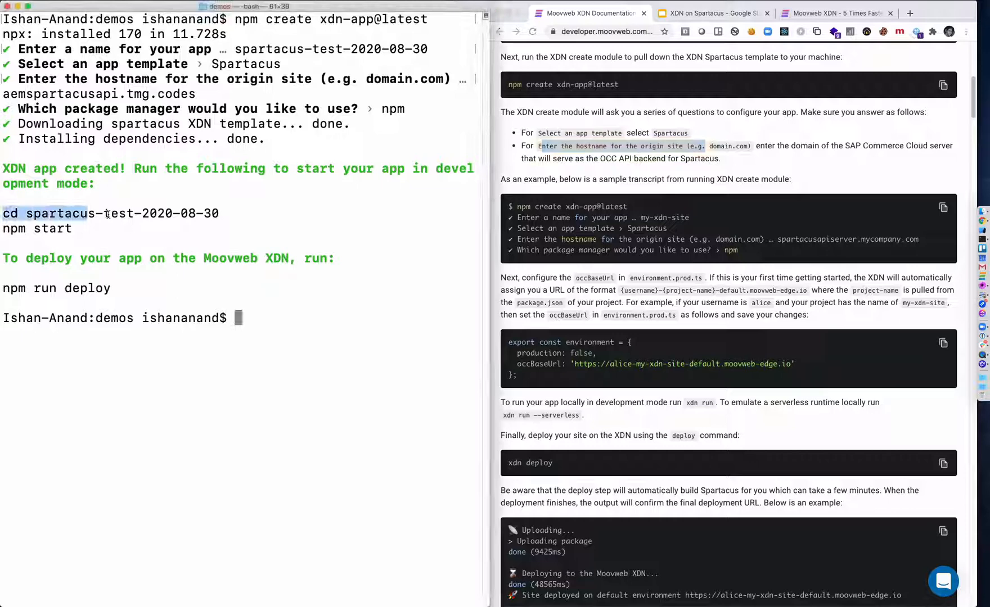
Step: Enter the spartacus-test-2020-08-30 folder, run 'code .', and select the docs' URL format
text(cd spartacus-test-2020-08-30)
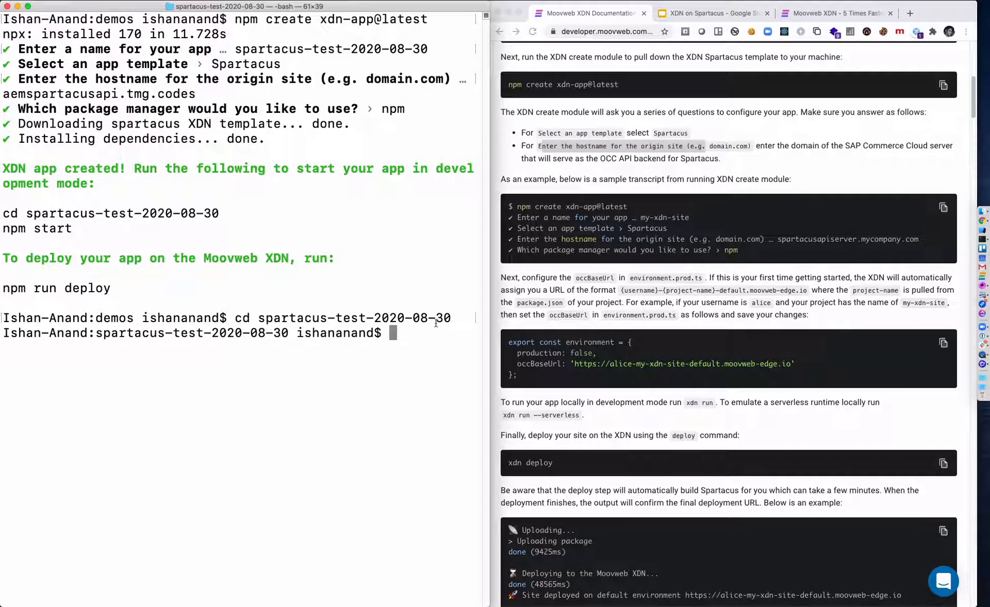
scroll(down, 3)
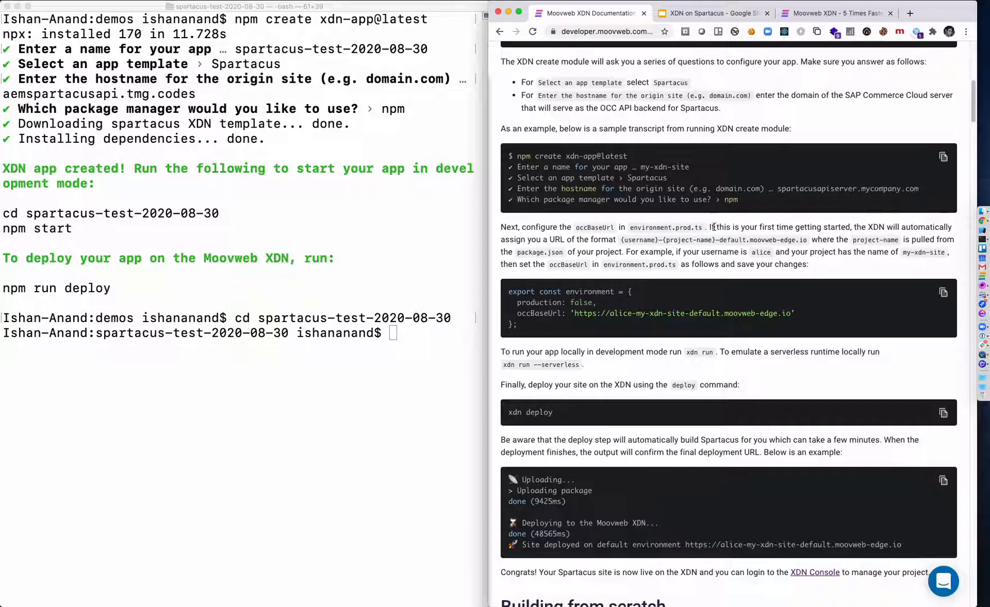
text(code)
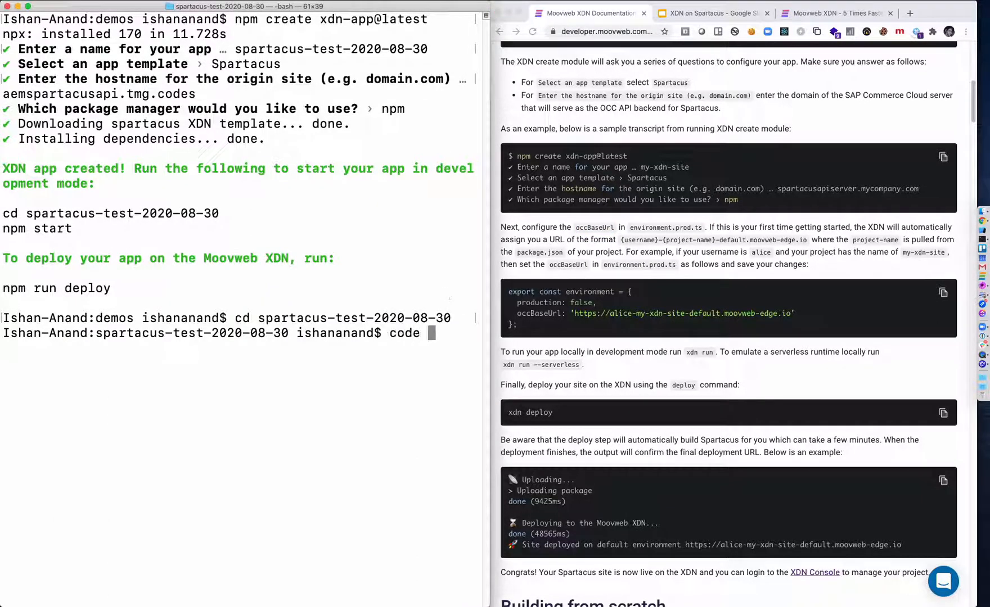
text(.)
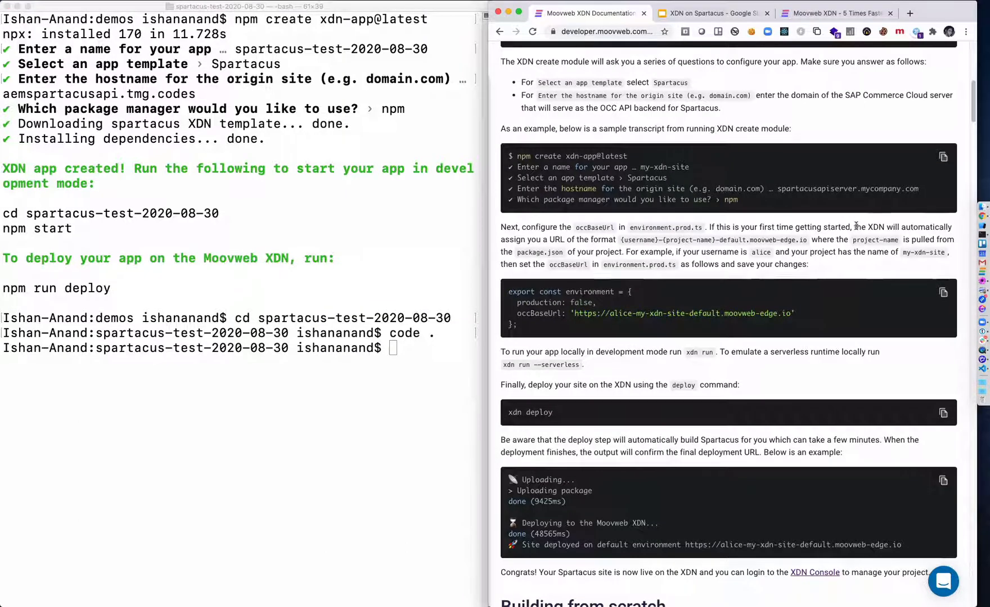
drag(854, 227, 899, 227)
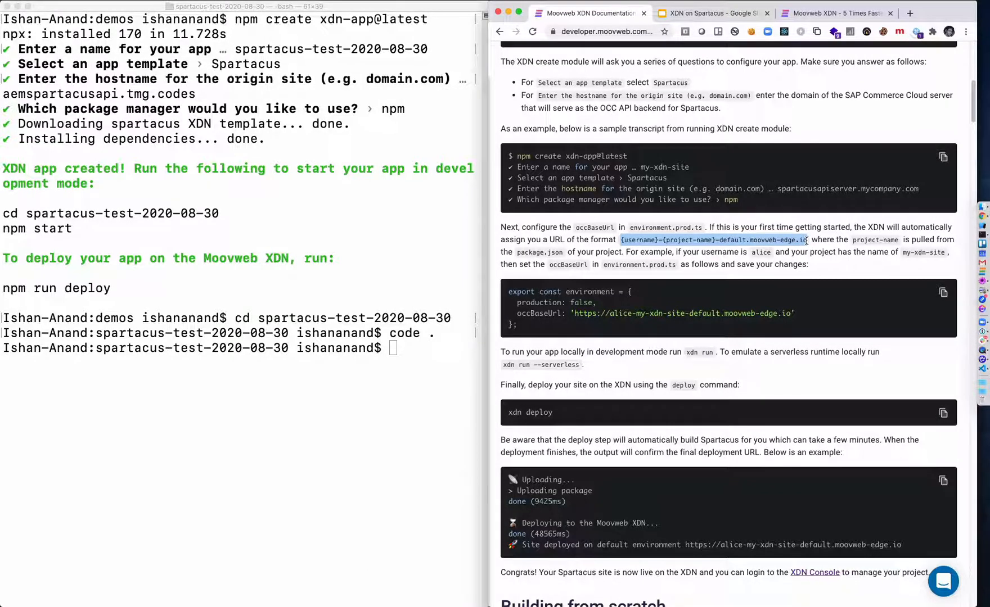
key(Cmd+Tab)
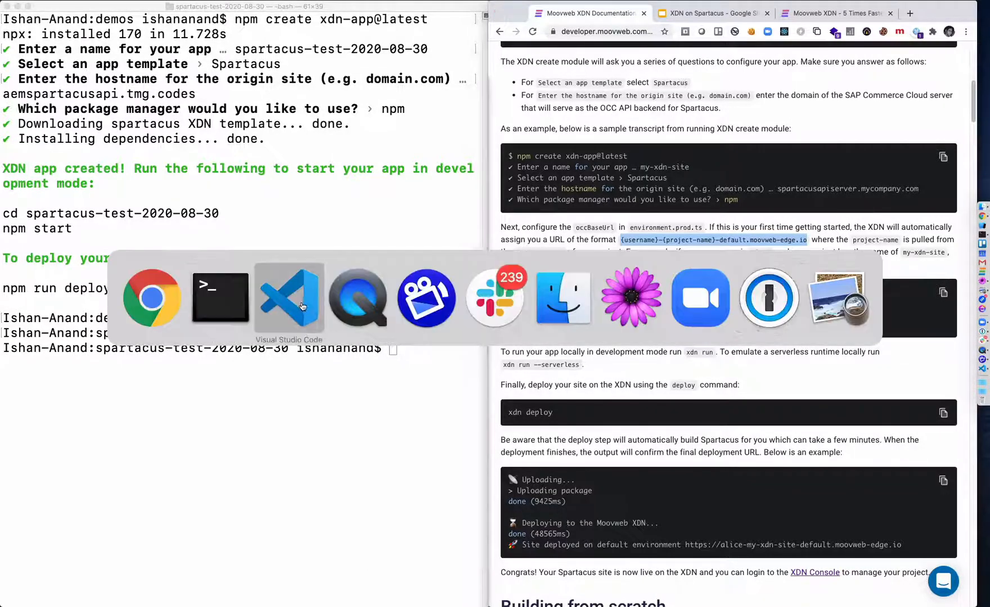
click(289, 298)
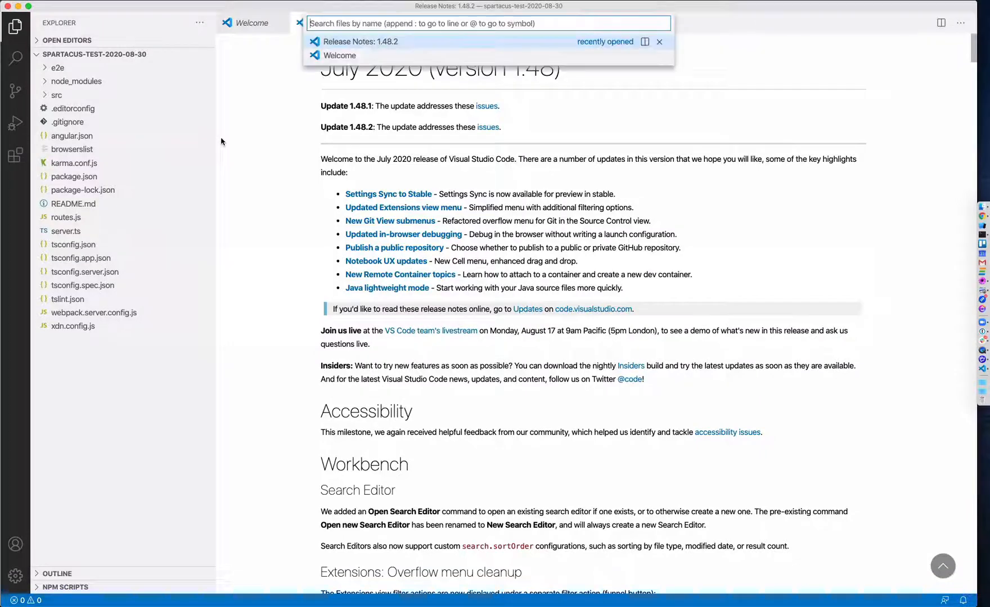
text(envi)
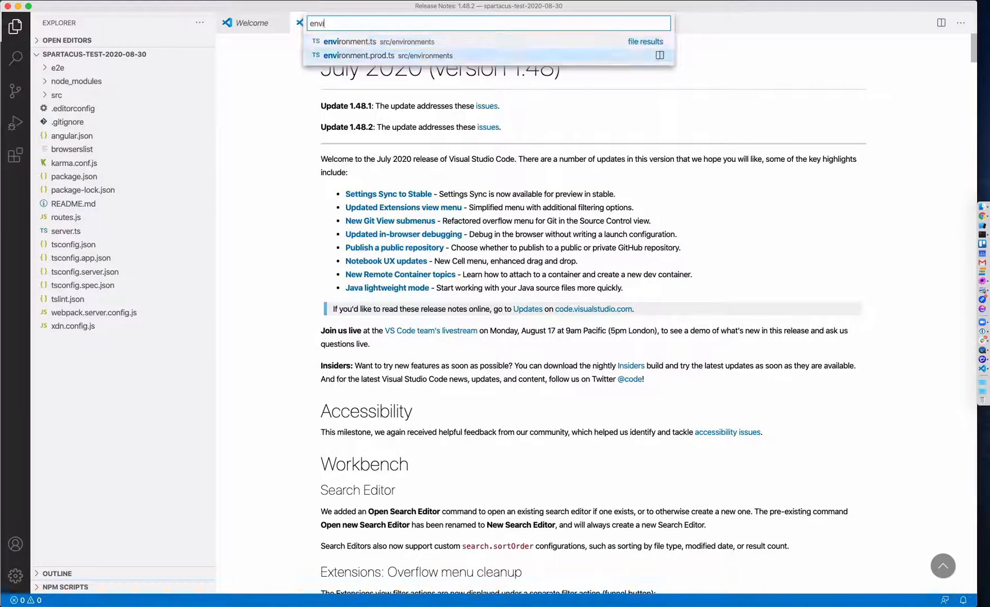
click(358, 55)
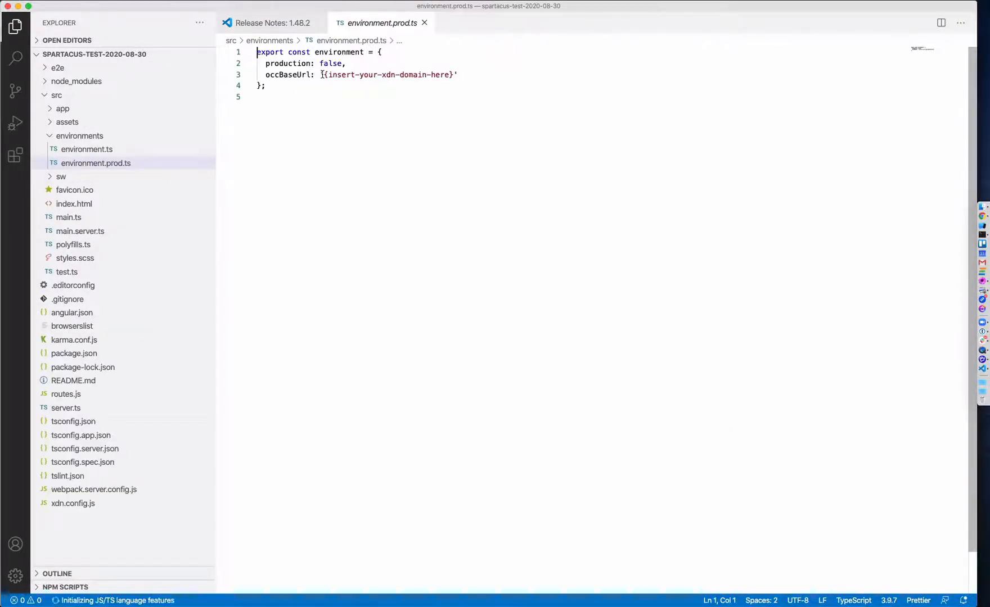
drag(322, 75, 452, 75)
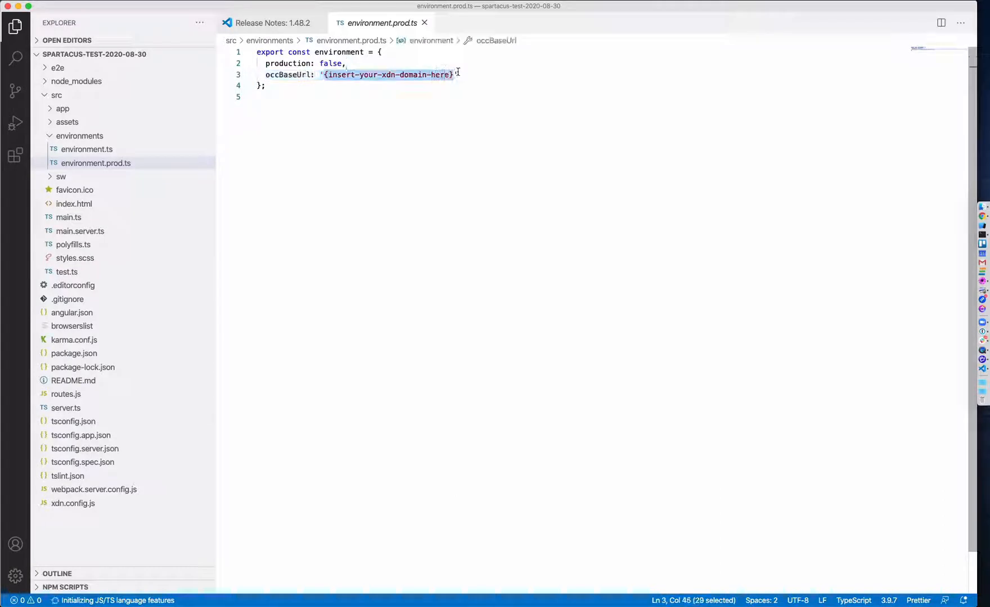
text({username}-{project-name}-default.moovweb-edge.io)
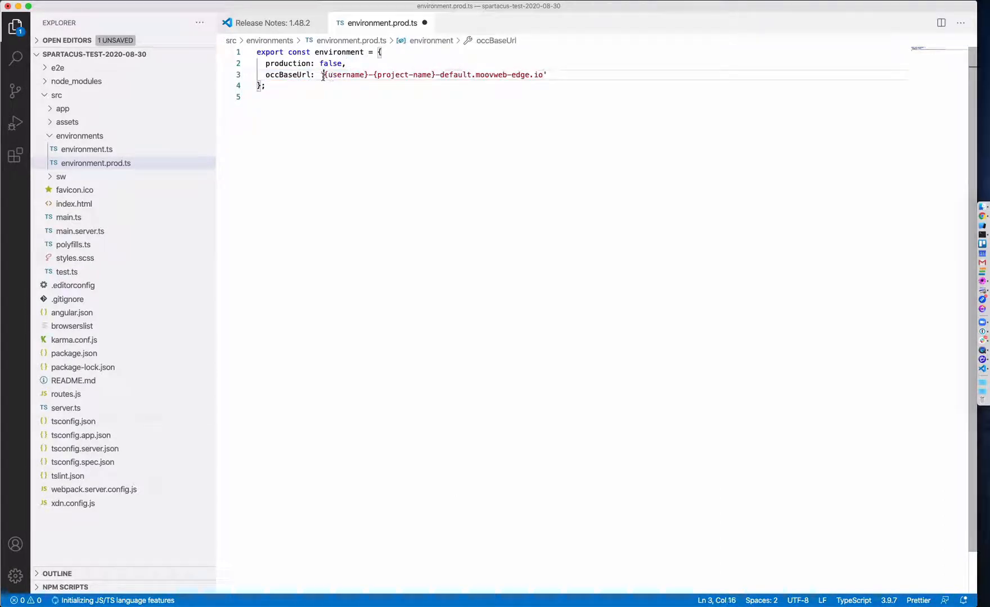
text(https://)
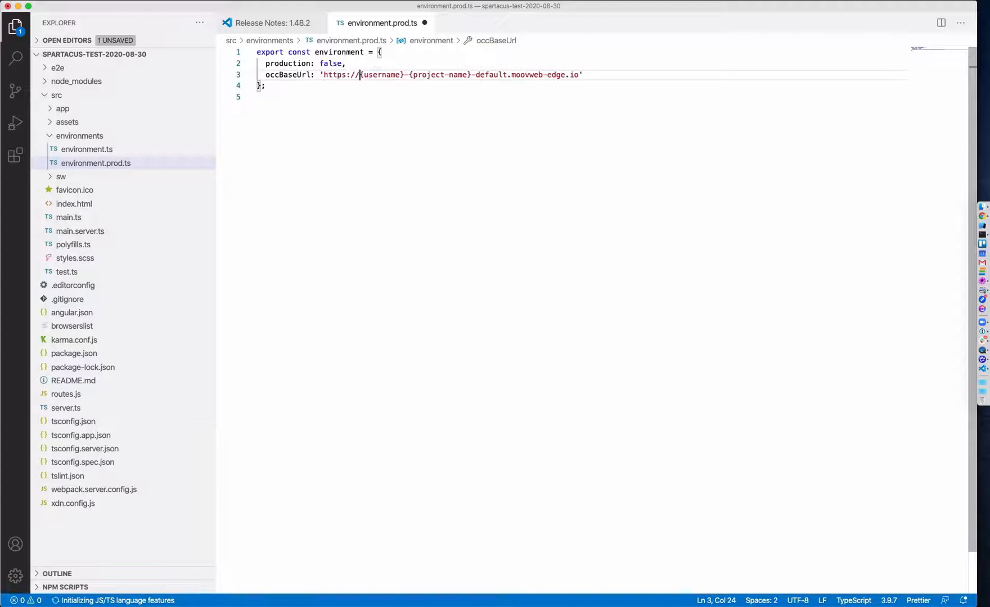
double_click(382, 74)
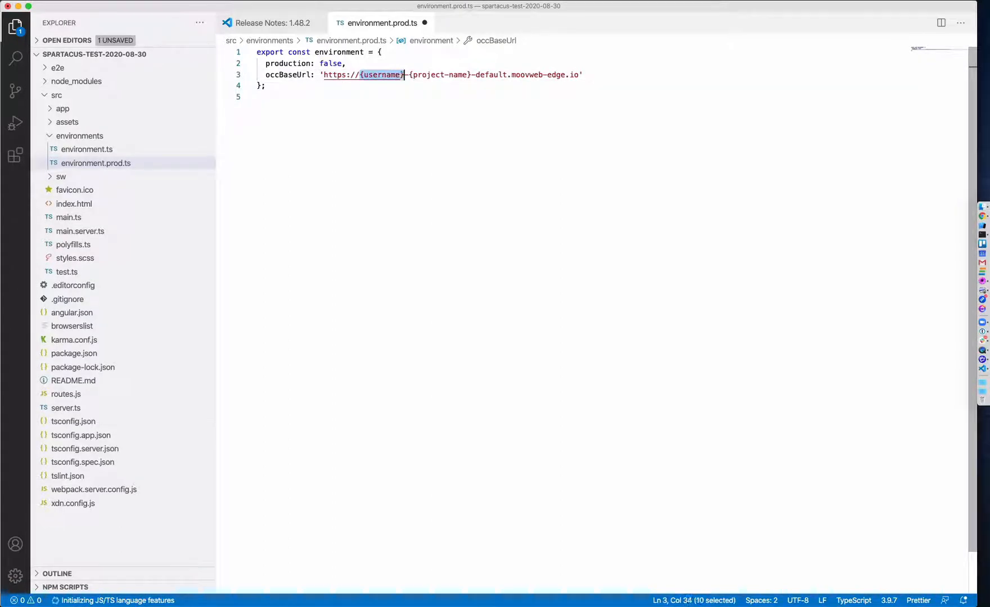
text(ishan-anand-)
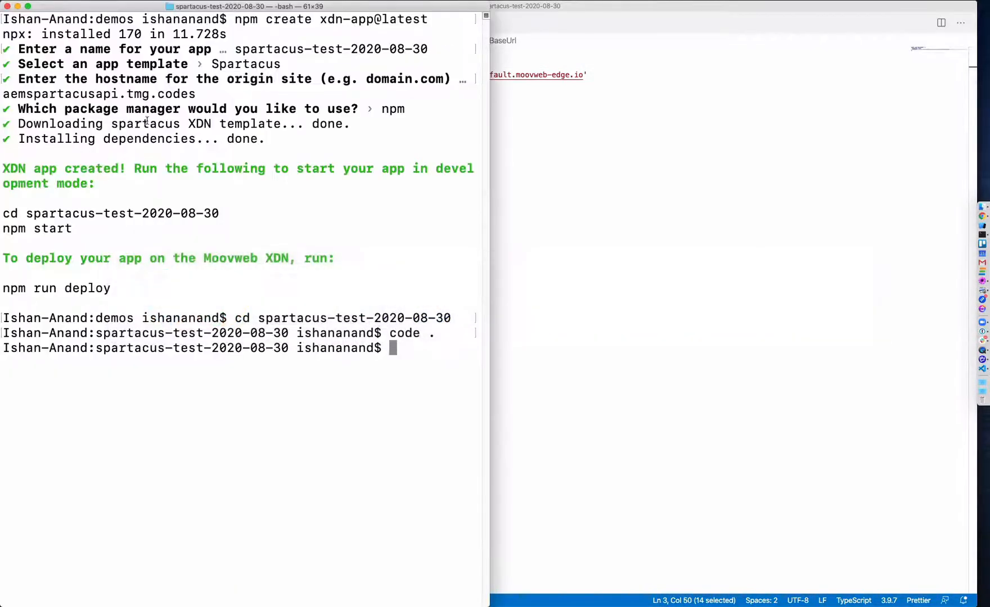
double_click(330, 50)
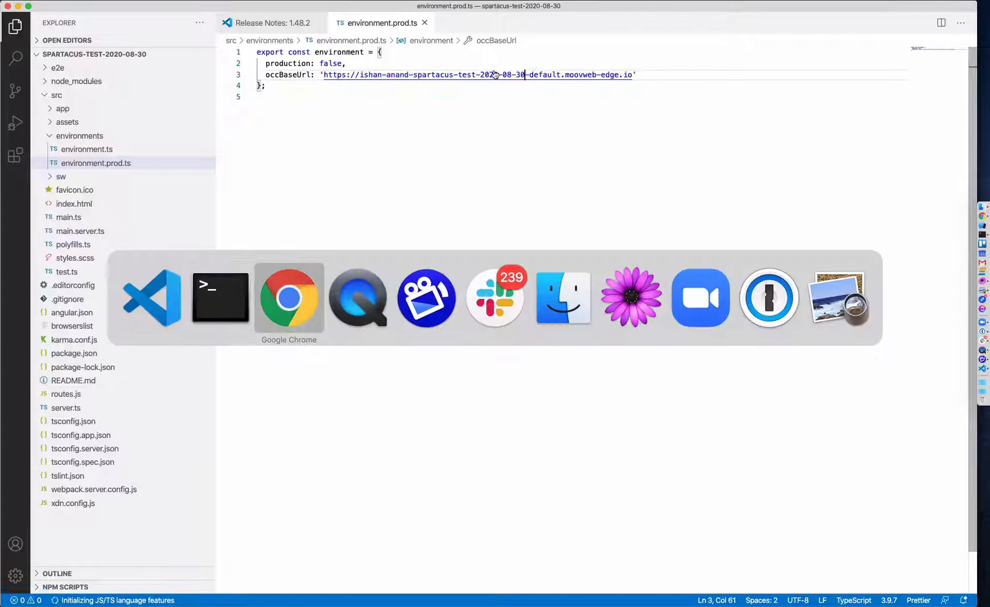
Step: Run 'xdn deploy' until Terminal reports the site deployed on the default environment
click(288, 297)
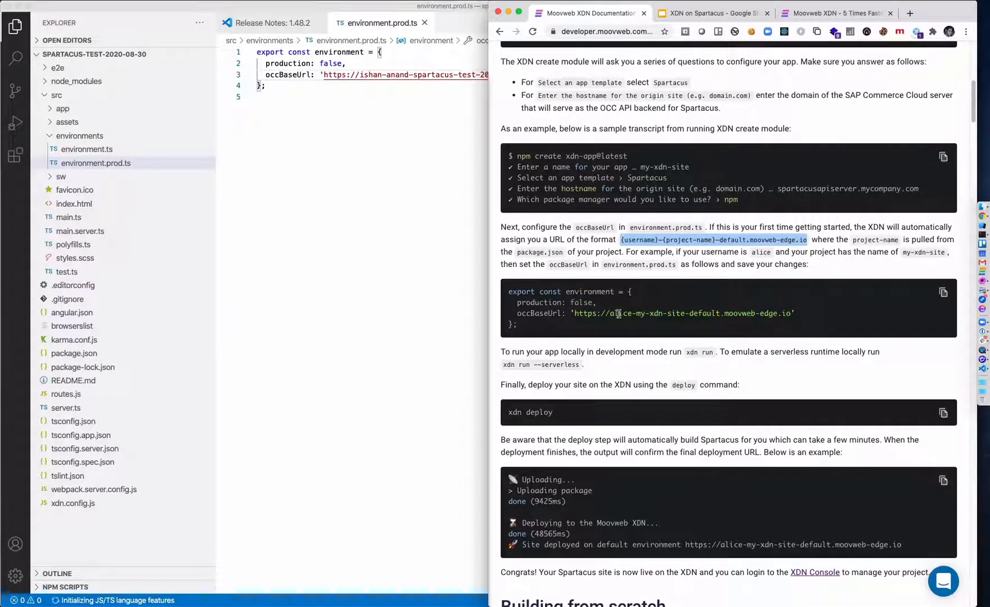
scroll(down, 3)
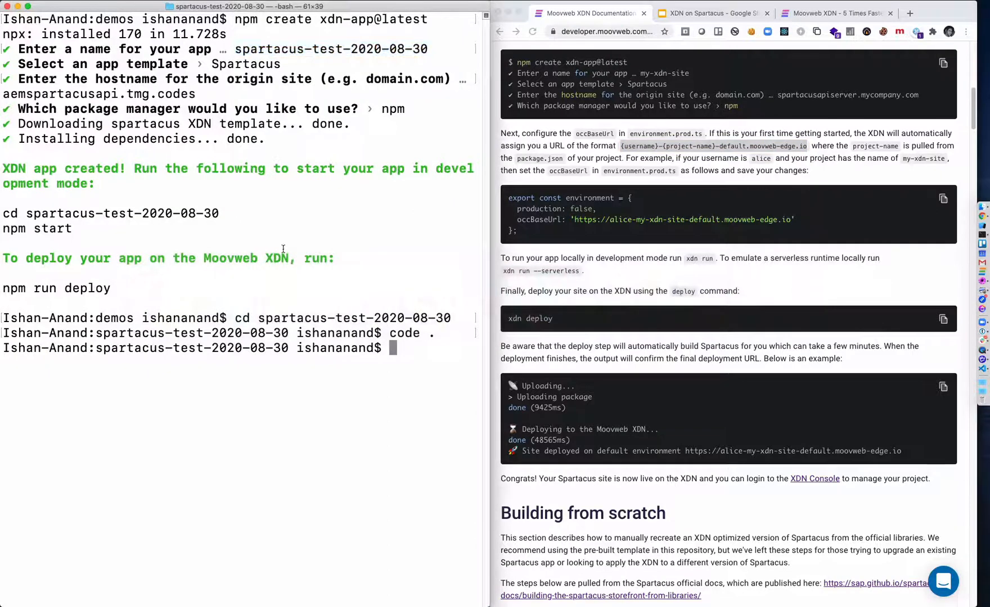
text(xdn deploy)
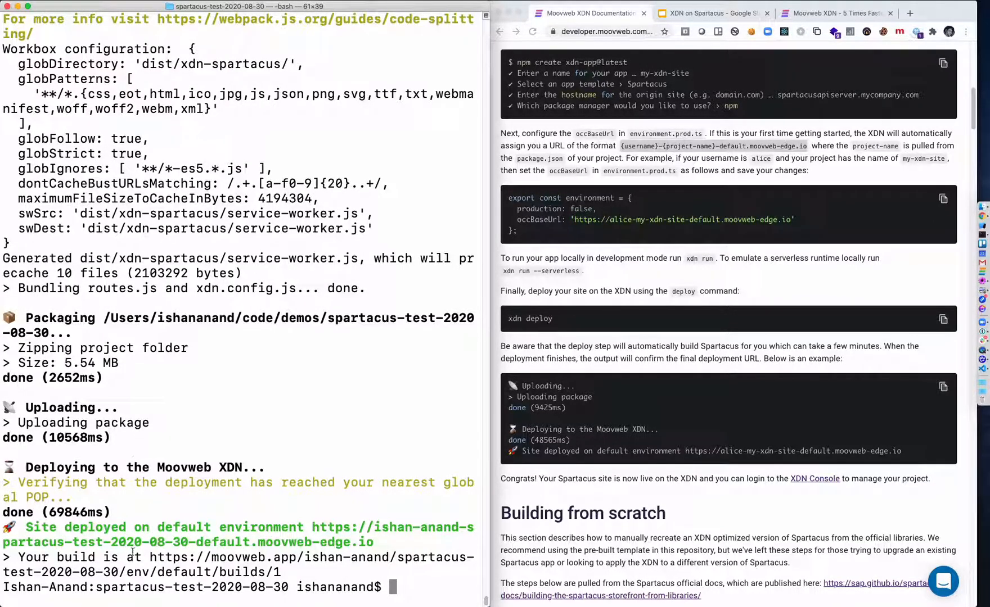
drag(150, 558, 285, 573)
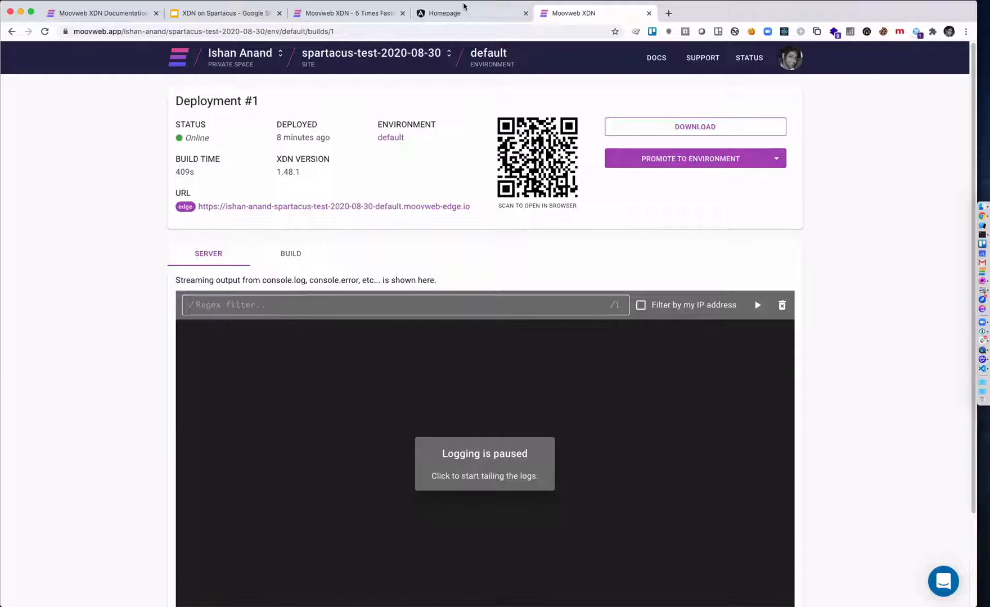
Step: Open the moovweb-edge.io storefront tab, choose 'Allow All' for cookies, and scroll the page
click(470, 12)
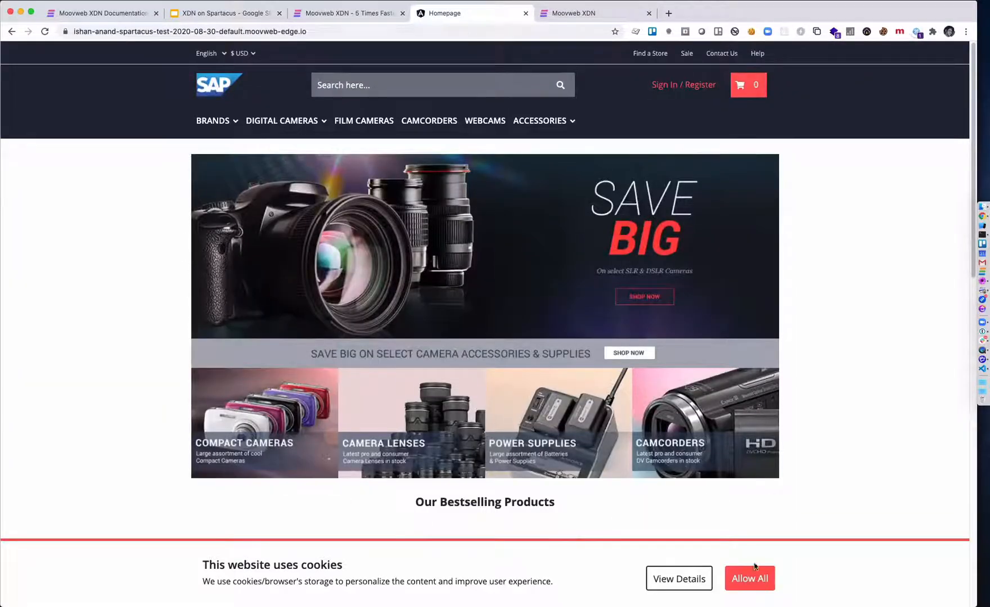
click(750, 578)
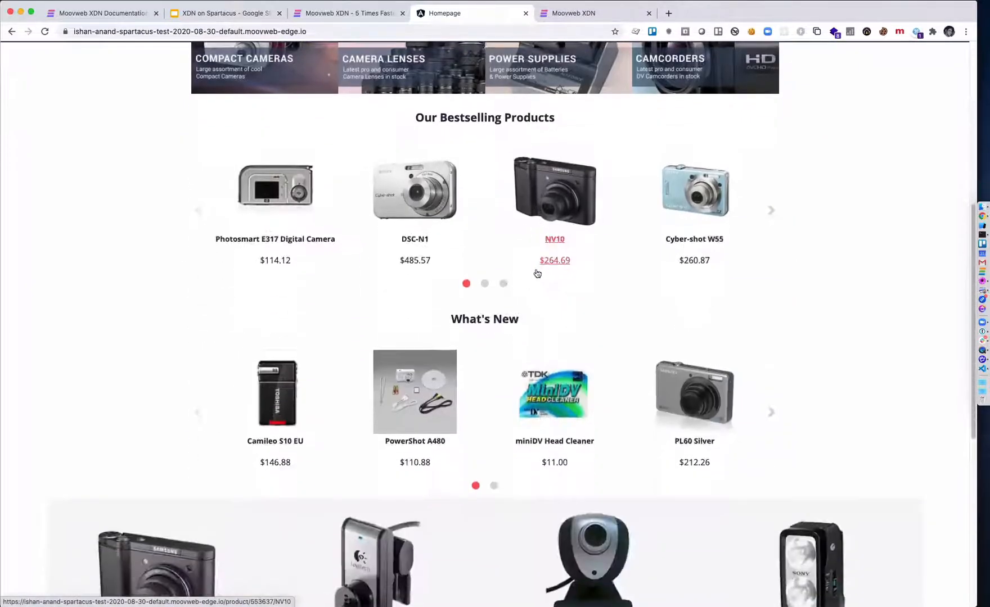
scroll(up, 3)
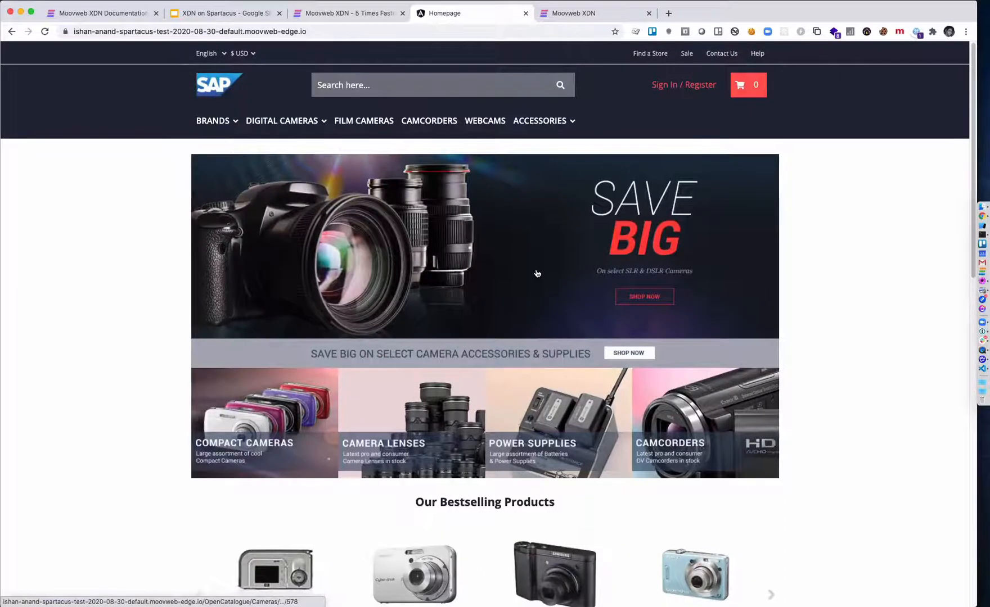